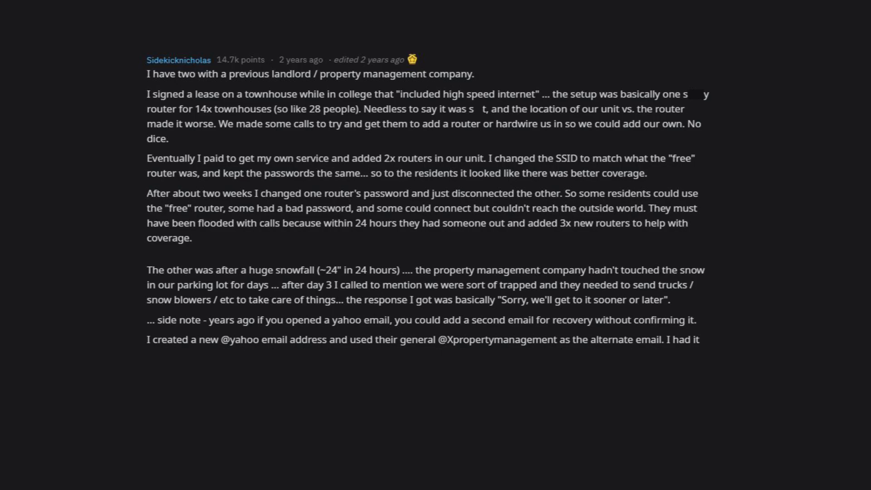
scroll("down", 3)
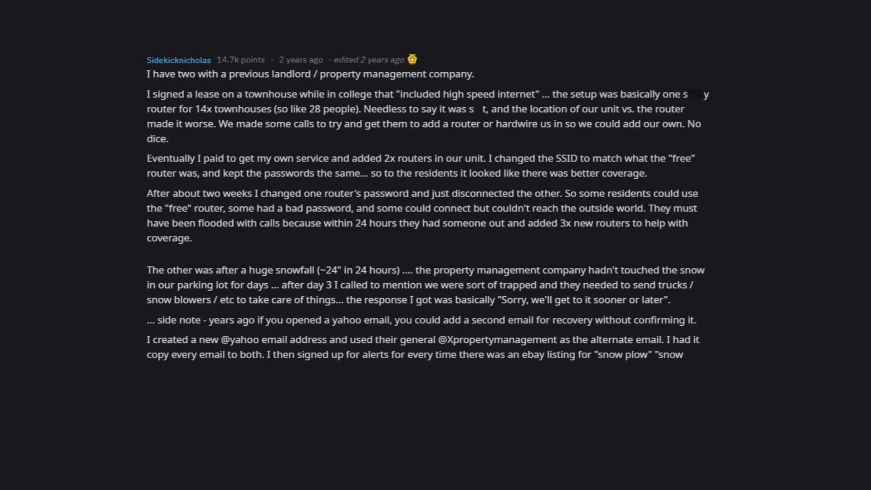
scroll("down", 3)
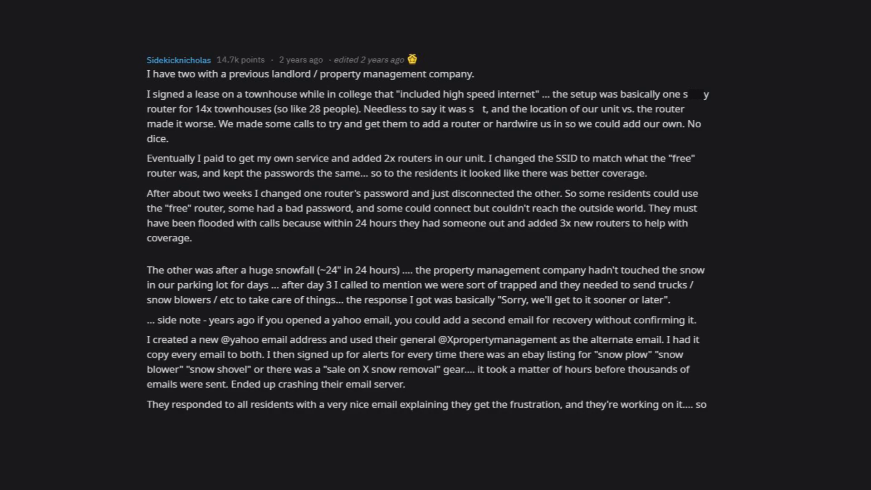
scroll("down", 3)
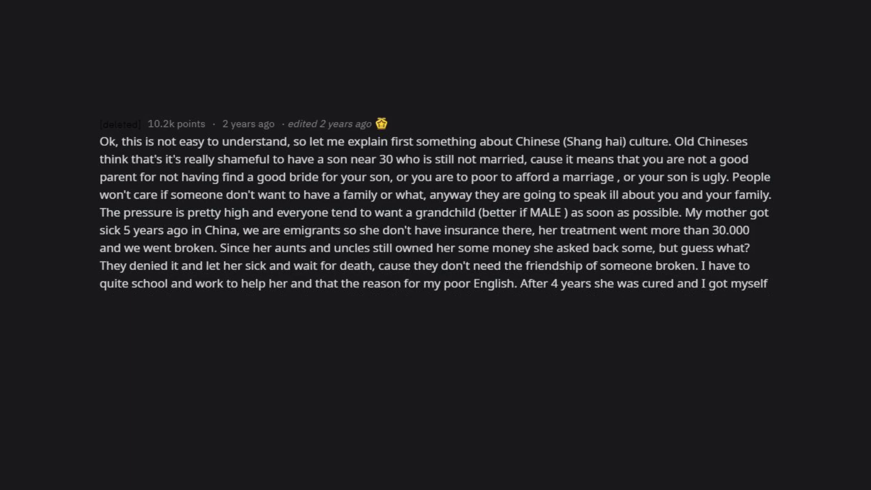
scroll("down", 3)
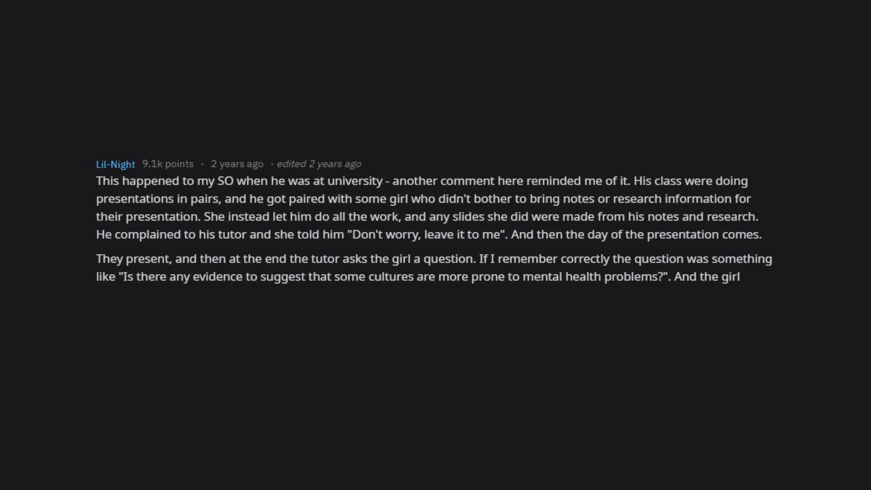
scroll("down", 3)
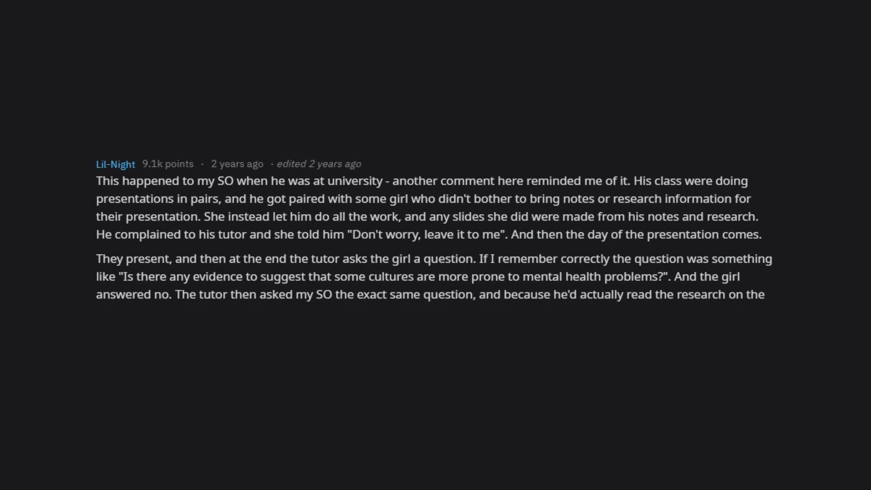
scroll("down", 3)
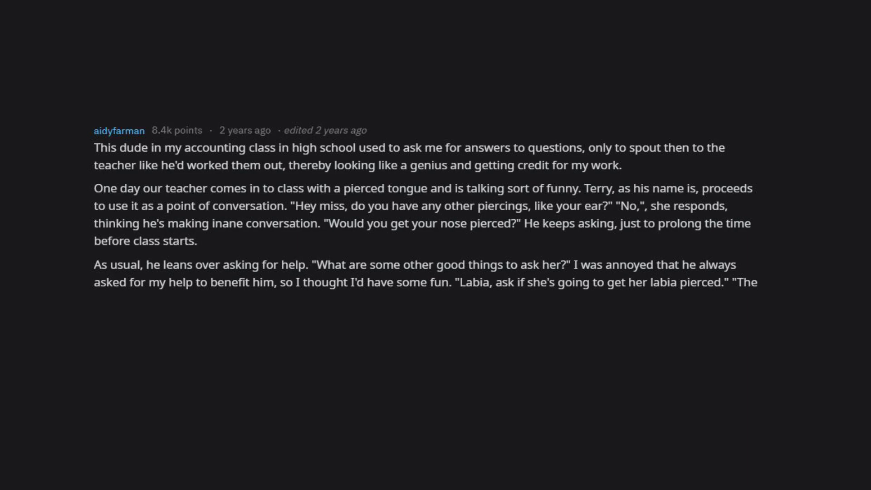
scroll("down", 3)
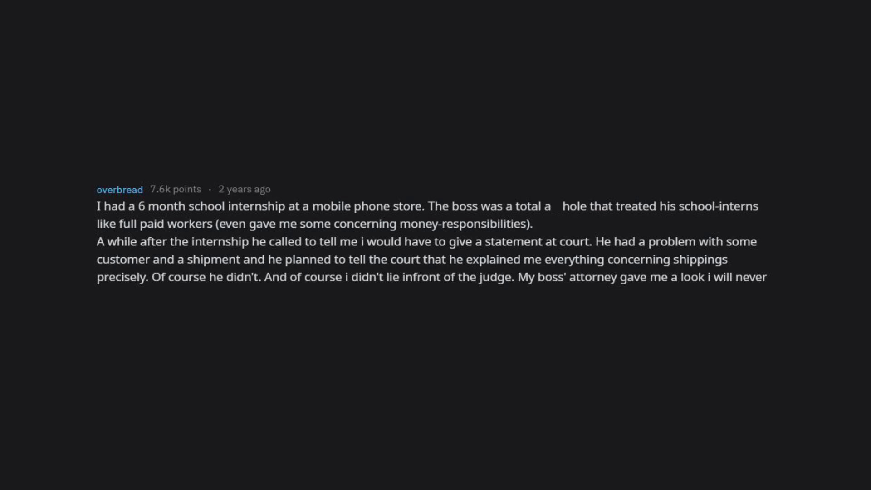
scroll("down", 3)
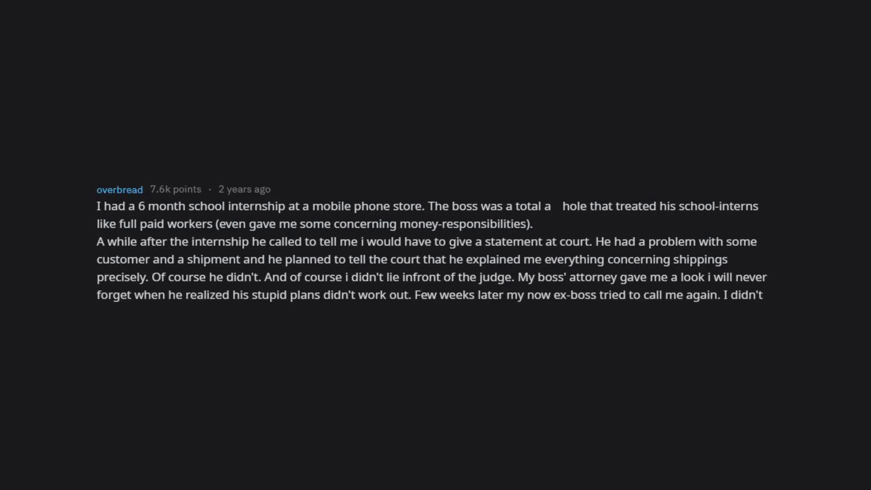